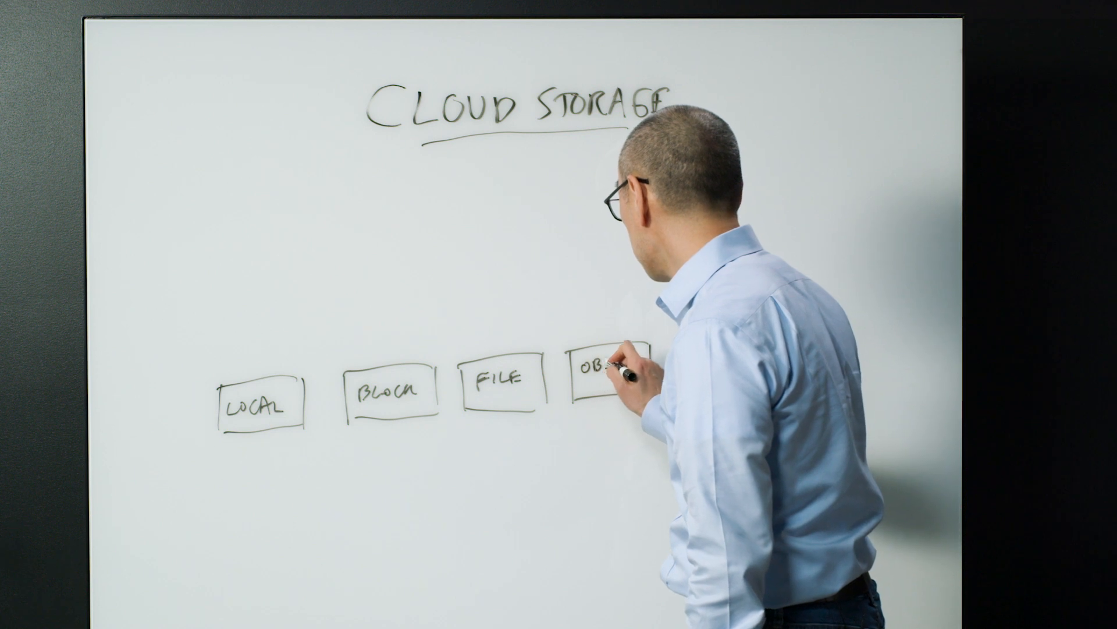
left_click(606, 363)
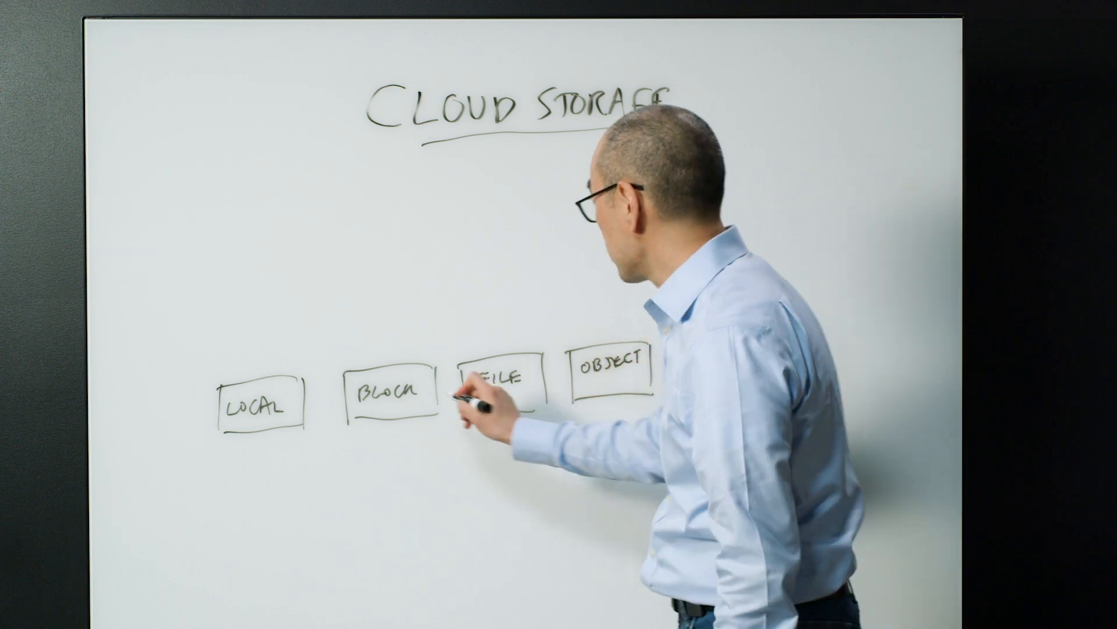